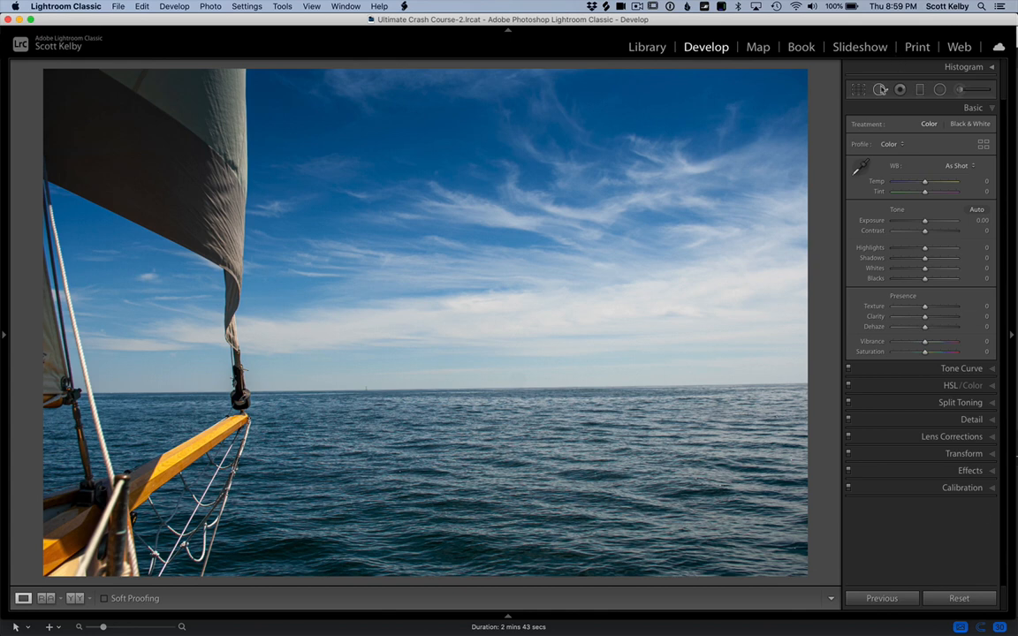
Undo the automatic straightening, then tilt the crop Angle slider and return it to zero.
{"action": "left_click", "coordinate": [856, 90]}
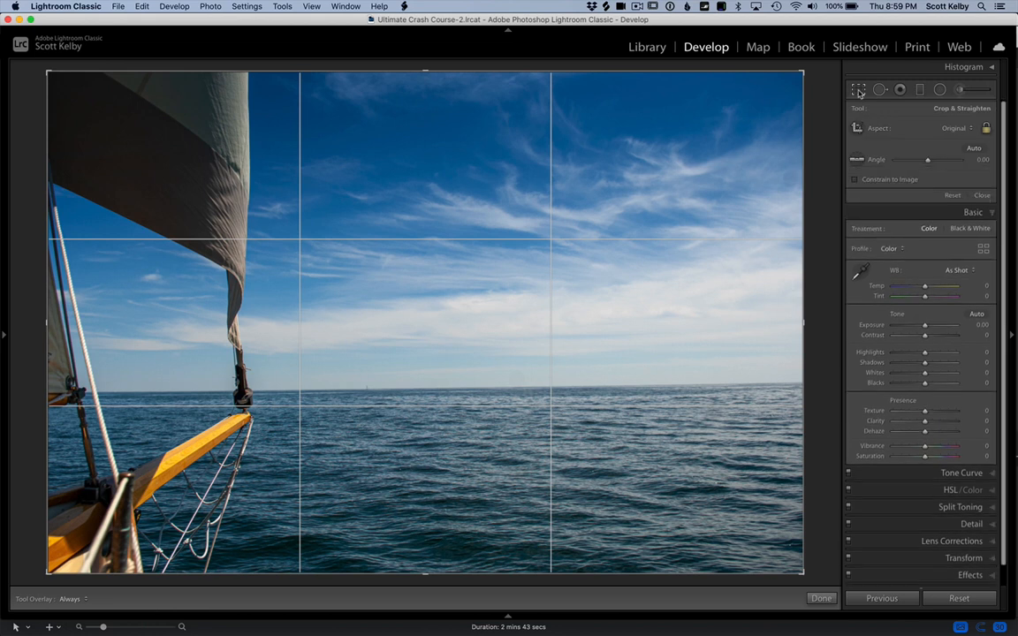
{"action": "mouse_move", "coordinate": [923, 127]}
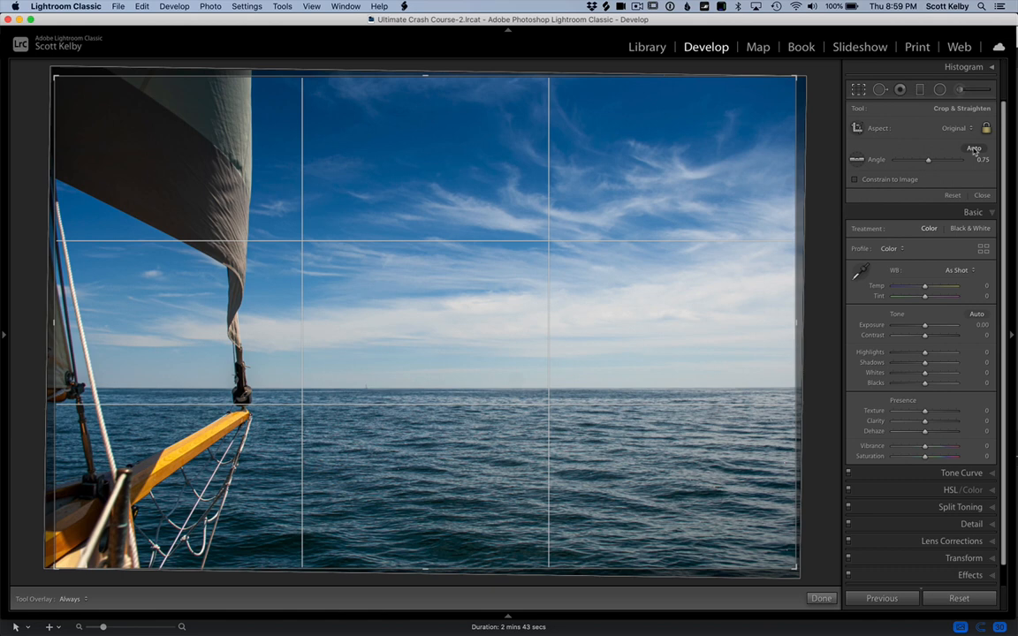
{"action": "left_click", "coordinate": [820, 598]}
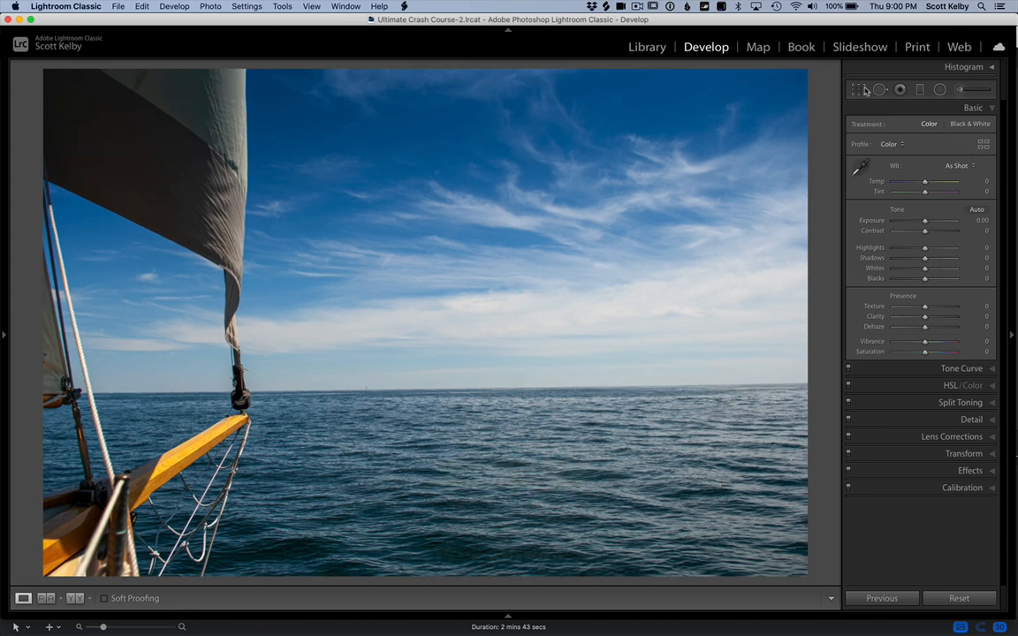
{"action": "left_click", "coordinate": [857, 89]}
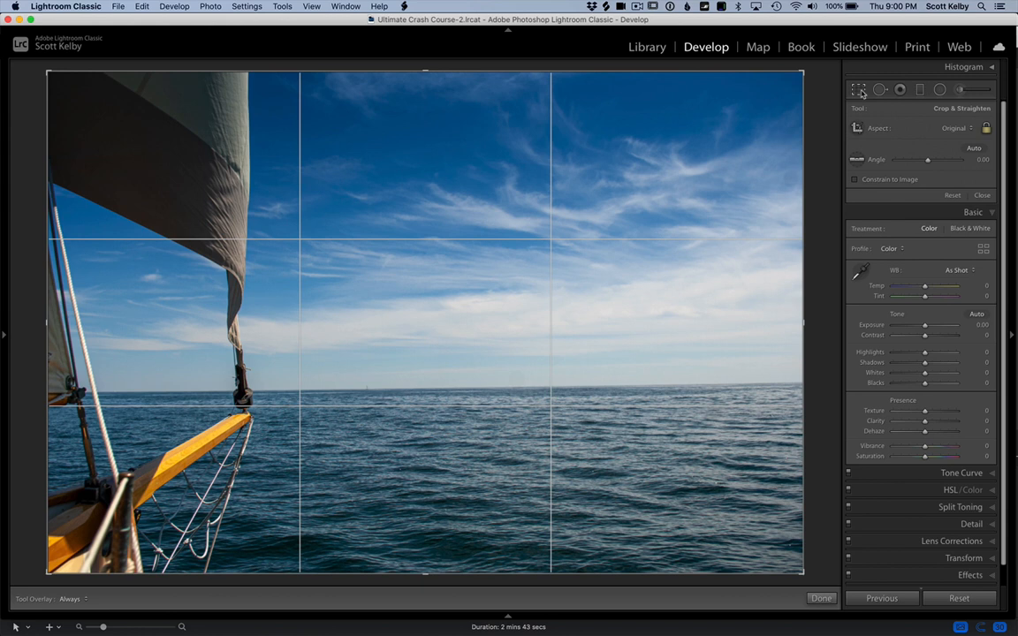
{"action": "mouse_move", "coordinate": [858, 89]}
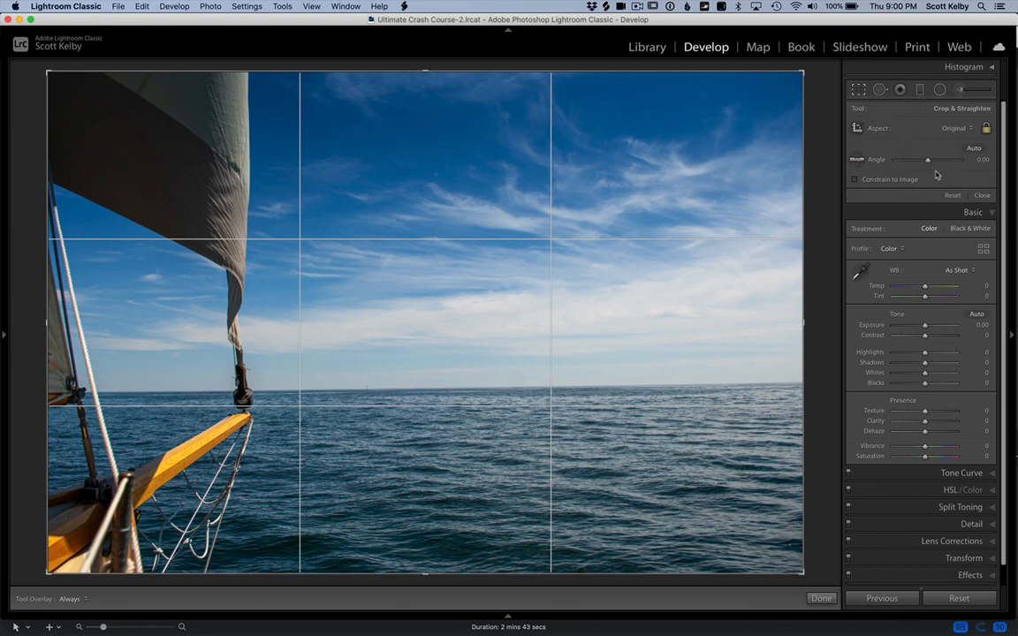
{"action": "left_click_drag", "start_coordinate": [927, 159], "coordinate": [930, 159]}
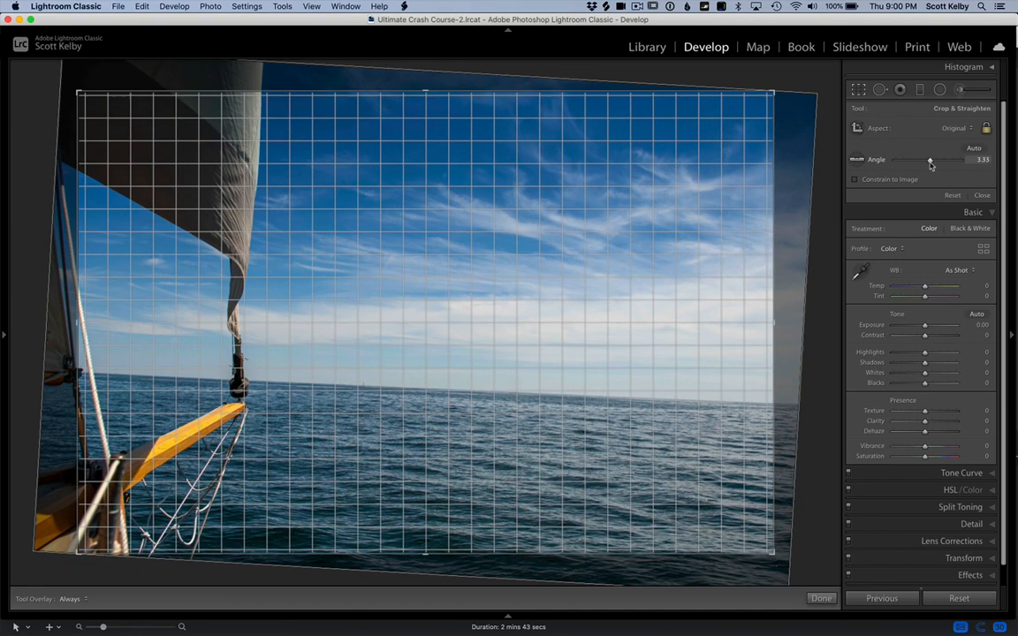
{"action": "left_click_drag", "start_coordinate": [931, 160], "coordinate": [928, 161]}
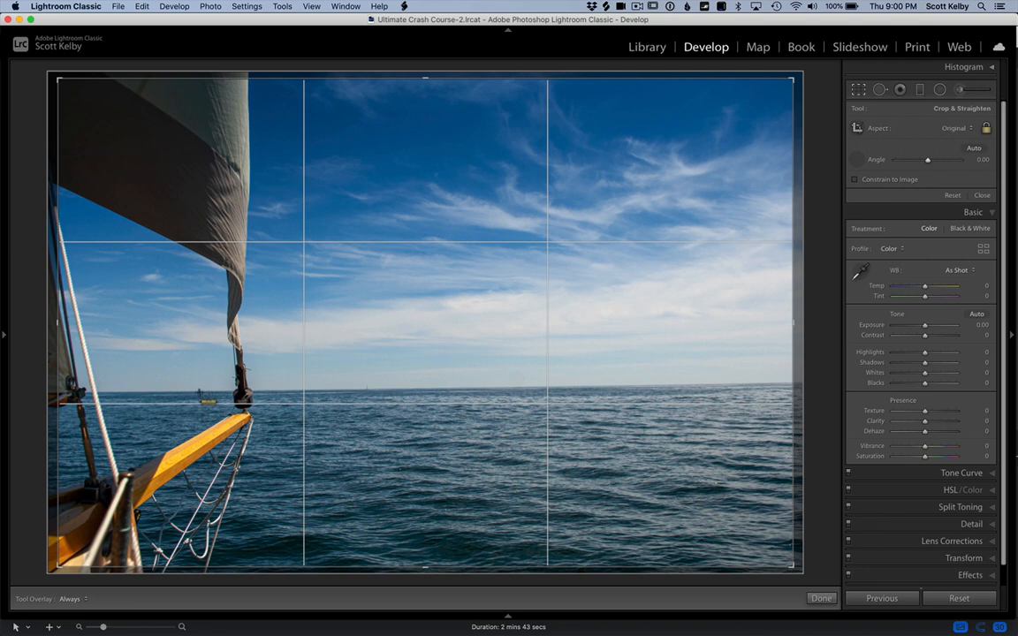
Trace the horizon with the Straighten tool to level it at 0.77°, then reset the crop.
{"action": "left_click_drag", "start_coordinate": [197, 390], "coordinate": [766, 380]}
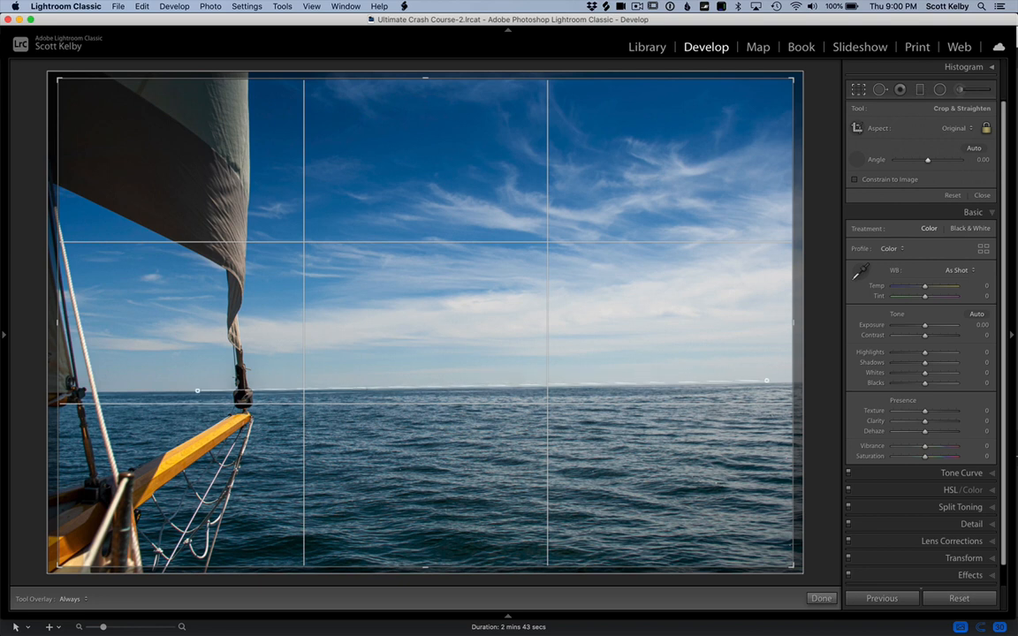
{"action": "left_click_drag", "start_coordinate": [766, 382], "coordinate": [792, 381]}
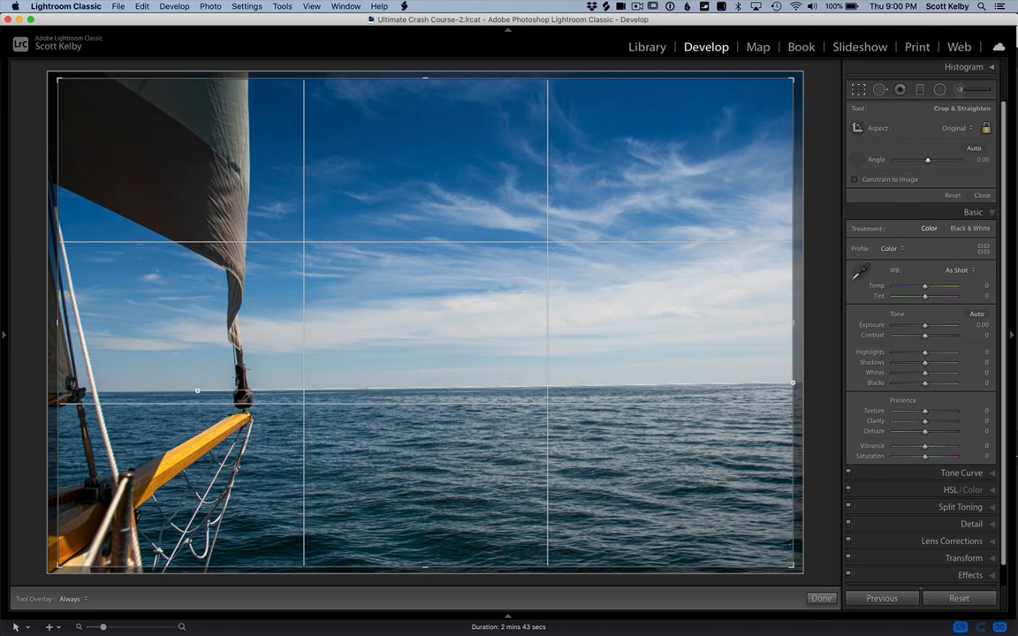
{"action": "left_click_drag", "start_coordinate": [928, 159], "coordinate": [936, 159]}
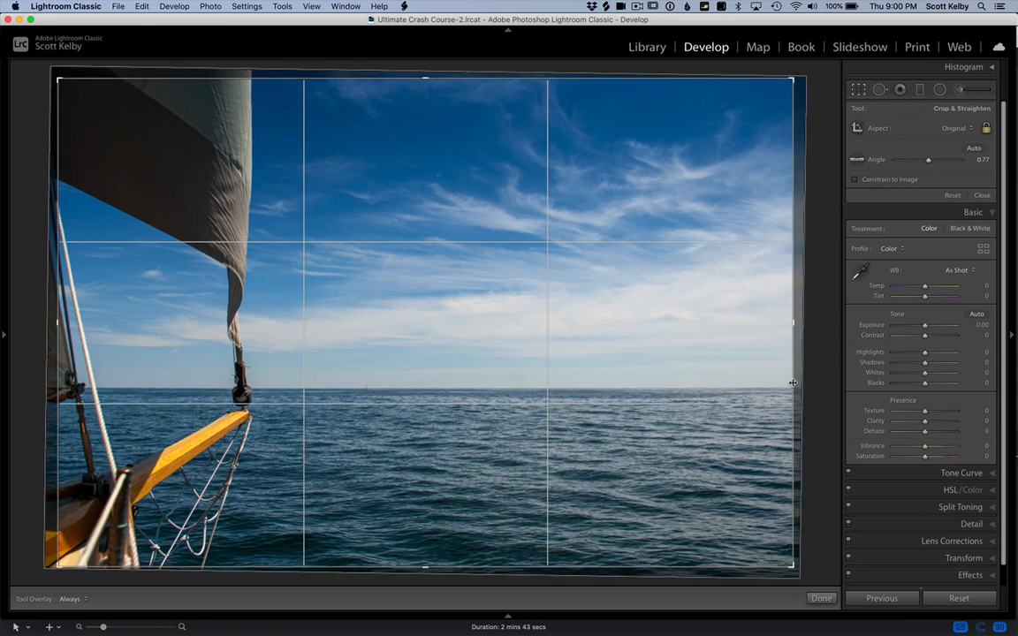
{"action": "mouse_move", "coordinate": [998, 231]}
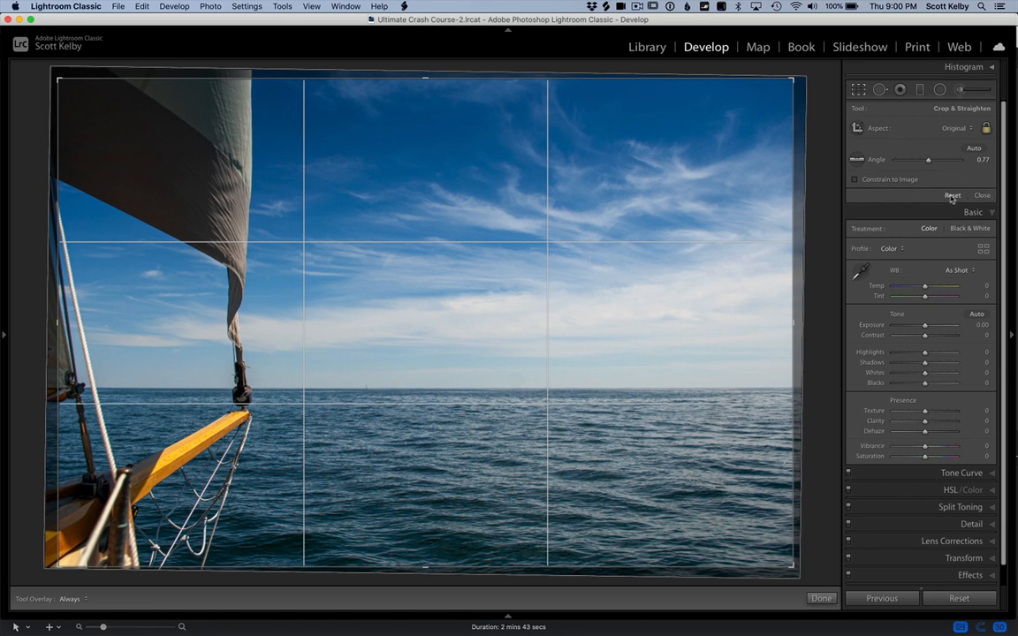
{"action": "left_click", "coordinate": [952, 195]}
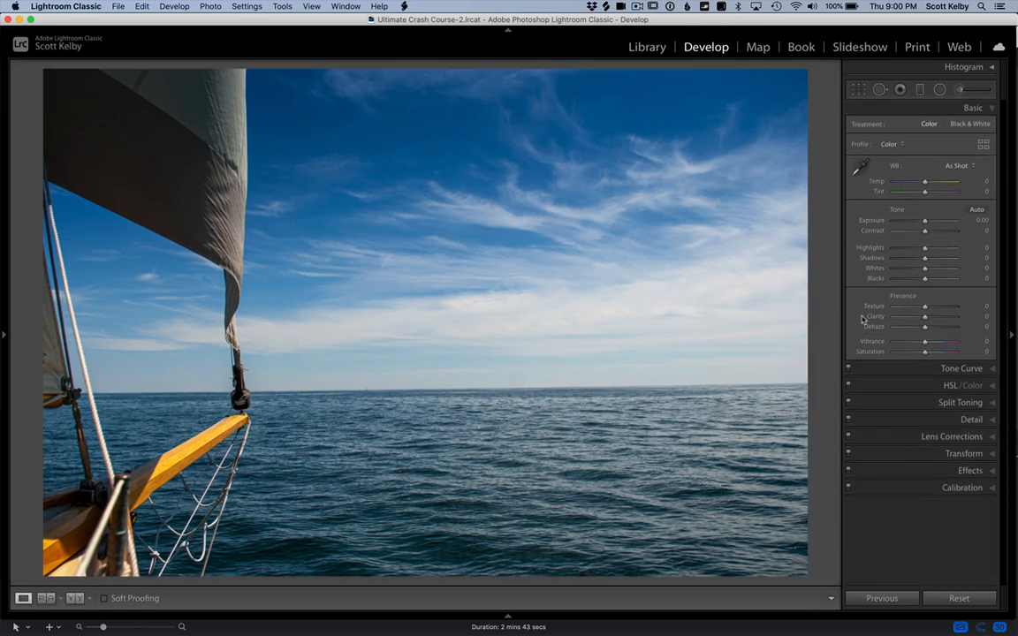
{"action": "mouse_move", "coordinate": [955, 440]}
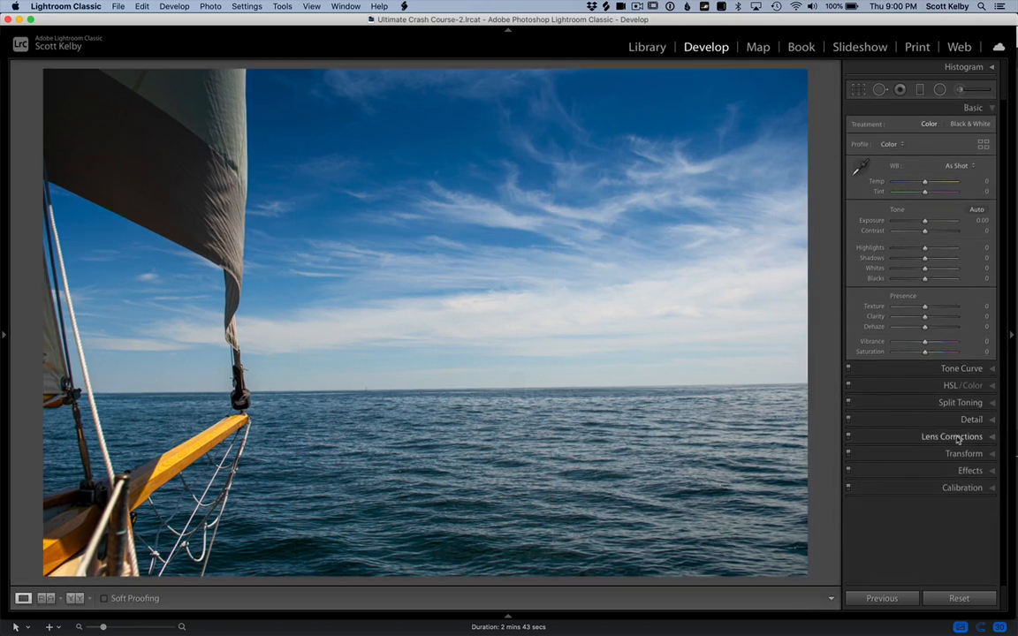
Expand Lens Corrections and dismiss the lens Make list without choosing a profile.
{"action": "left_click", "coordinate": [951, 436]}
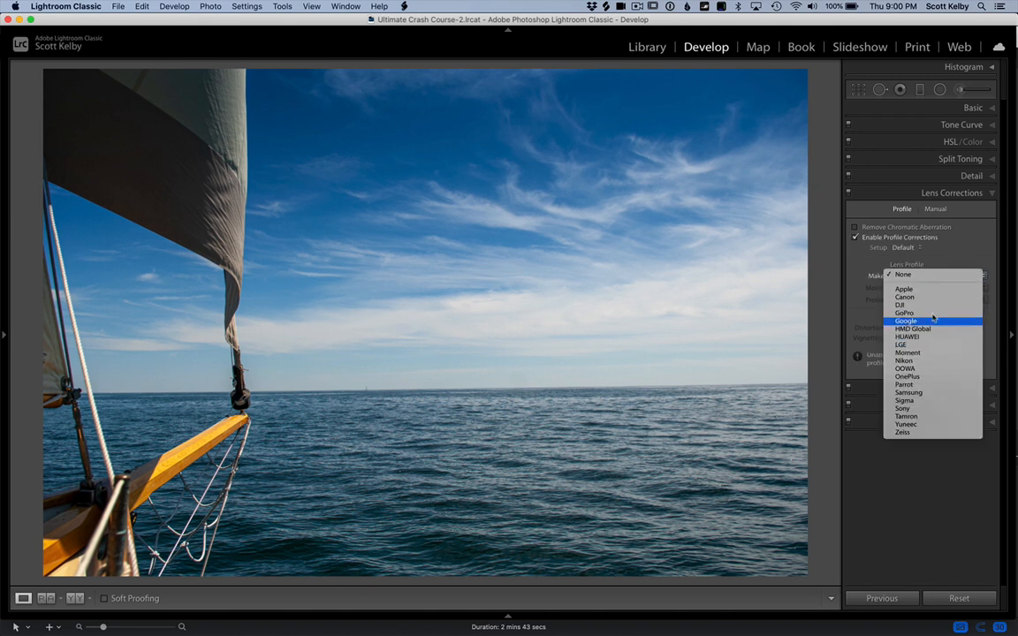
{"action": "left_click", "coordinate": [904, 360]}
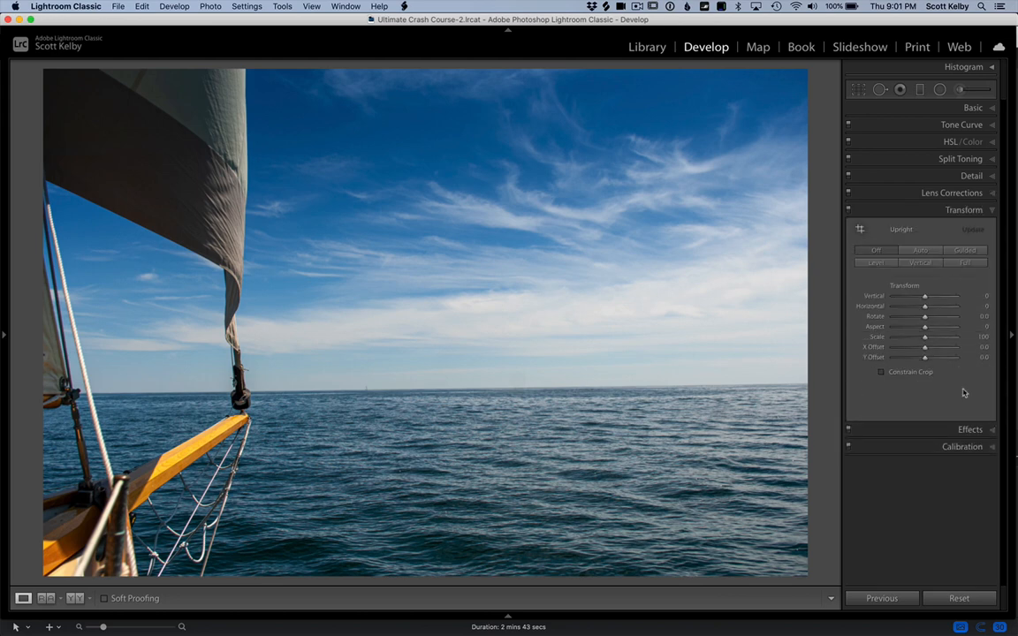
{"action": "mouse_move", "coordinate": [874, 277]}
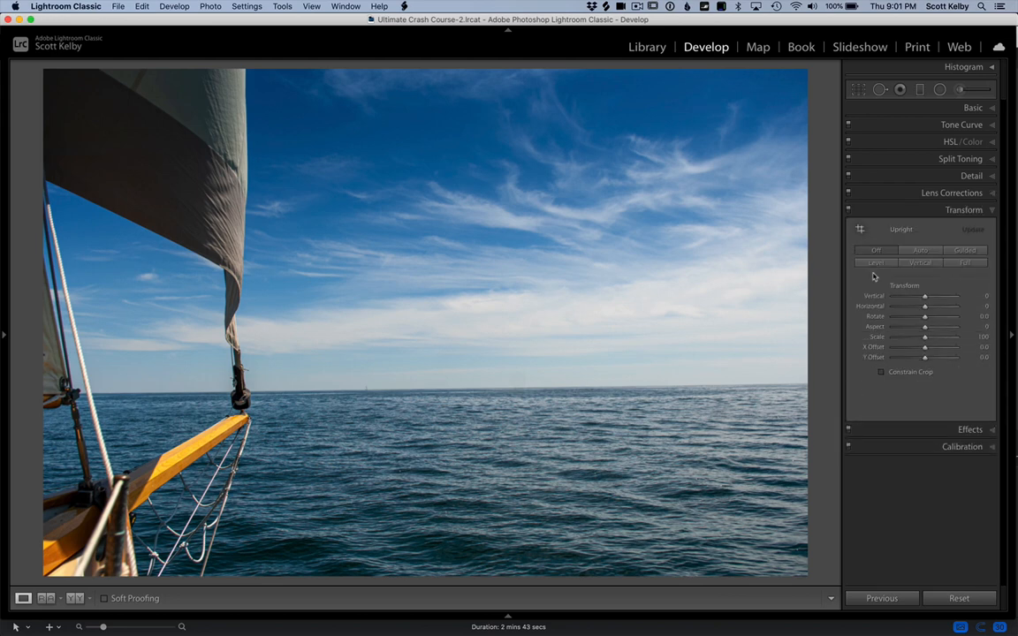
{"action": "left_click", "coordinate": [876, 262]}
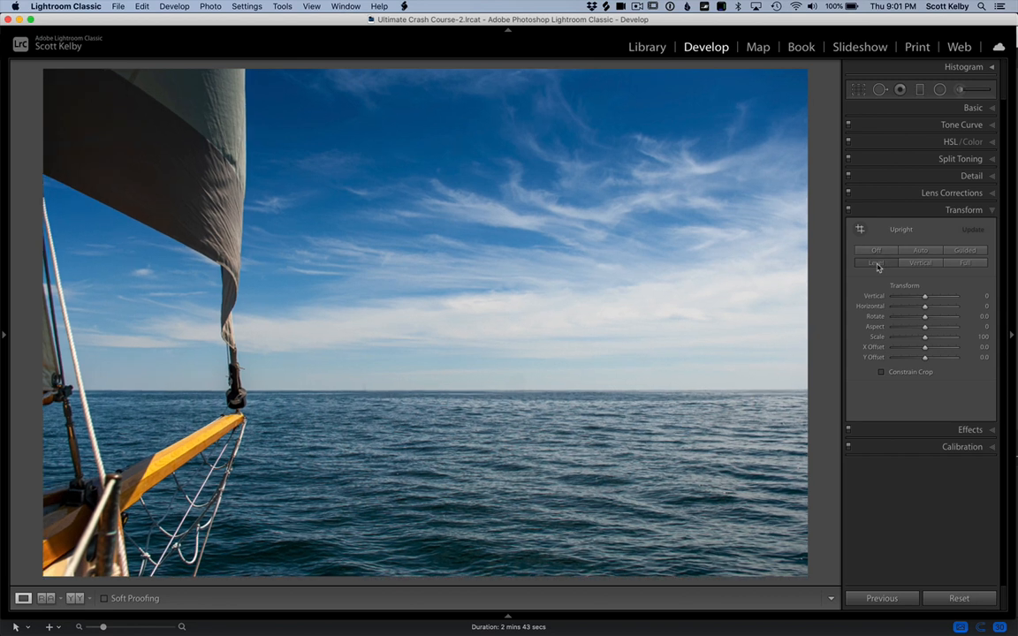
{"action": "left_click", "coordinate": [874, 263]}
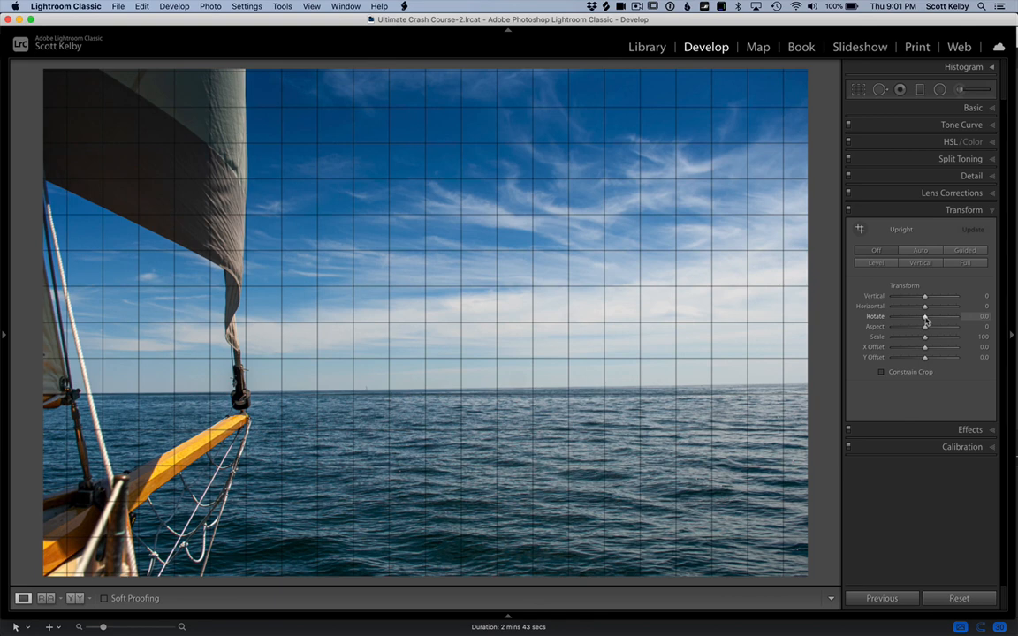
Rotate the photo +0.7 in Transform and enable Constrain Crop to trim blank edges.
{"action": "left_click_drag", "start_coordinate": [924, 316], "coordinate": [928, 316]}
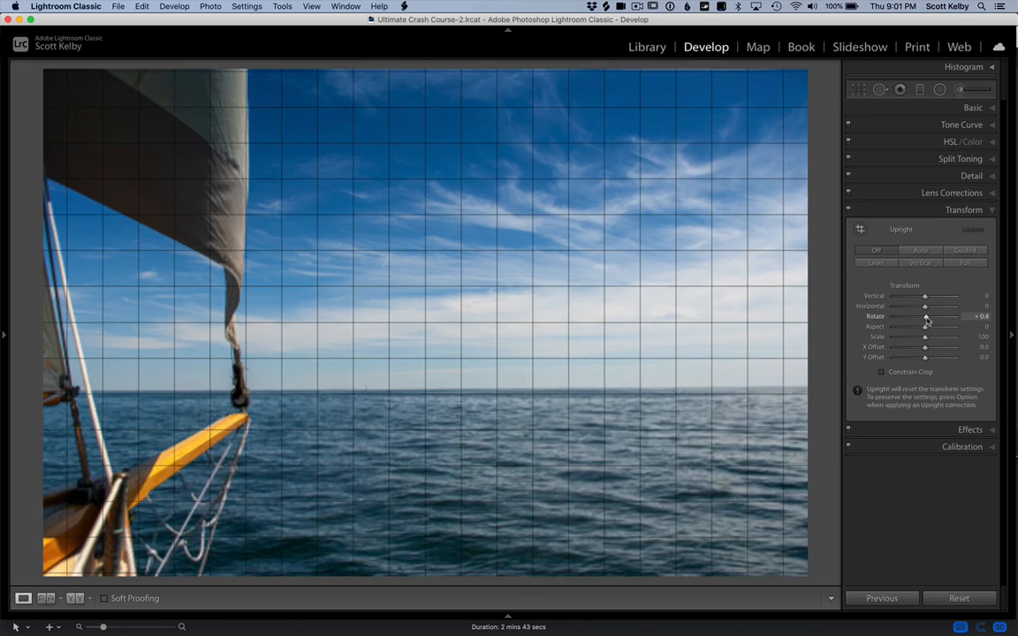
{"action": "left_click_drag", "start_coordinate": [925, 316], "coordinate": [927, 316]}
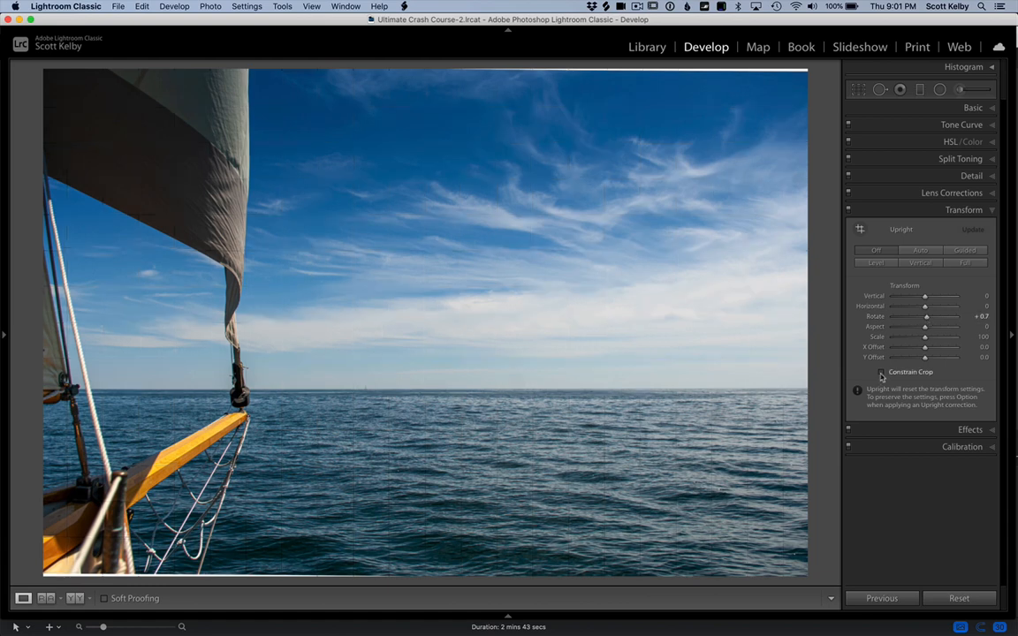
{"action": "left_click", "coordinate": [881, 372]}
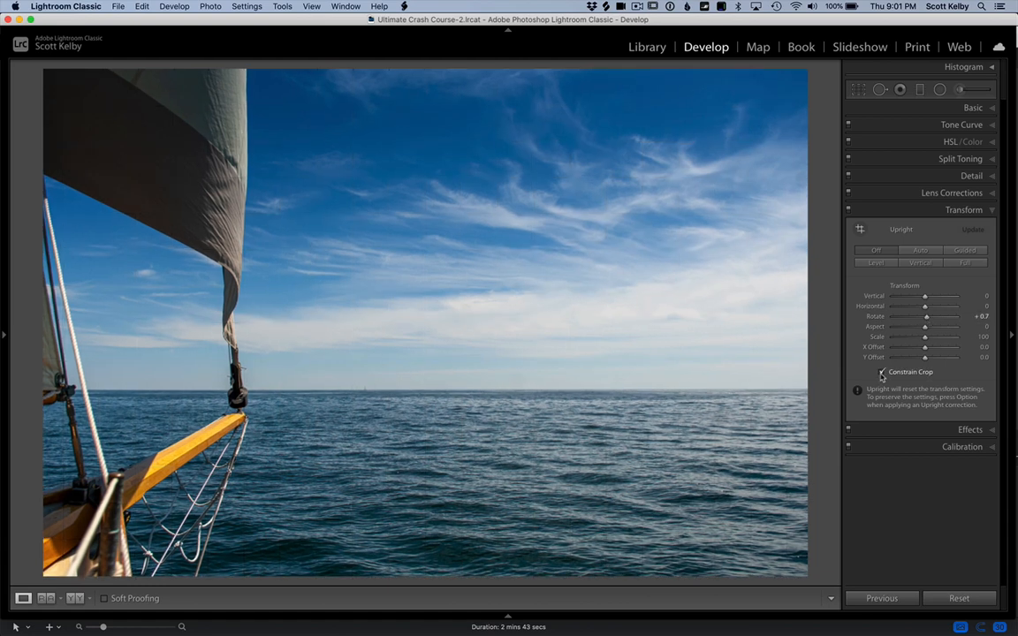